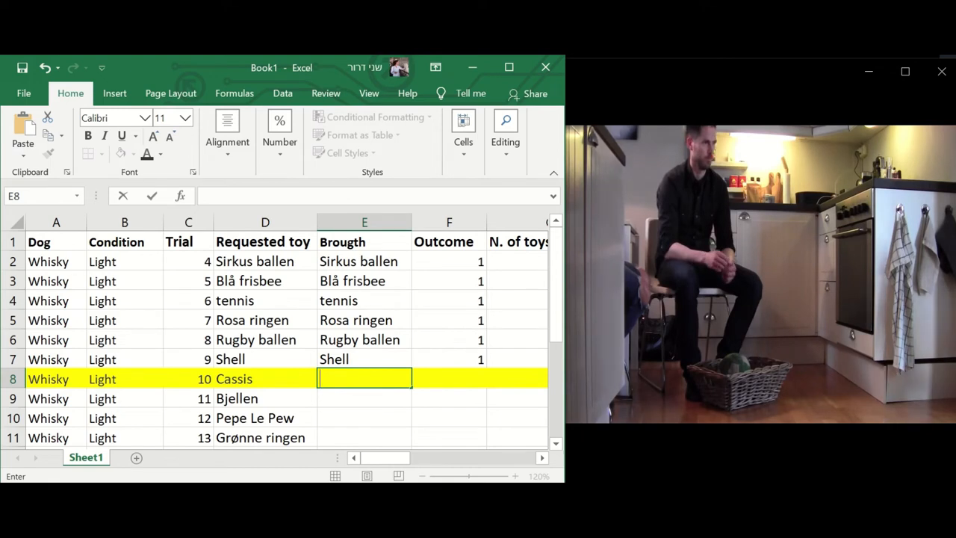
Record 'Cassis' as trial 10's brought toy in Excel, then resume the trial video.
type("Cassis")
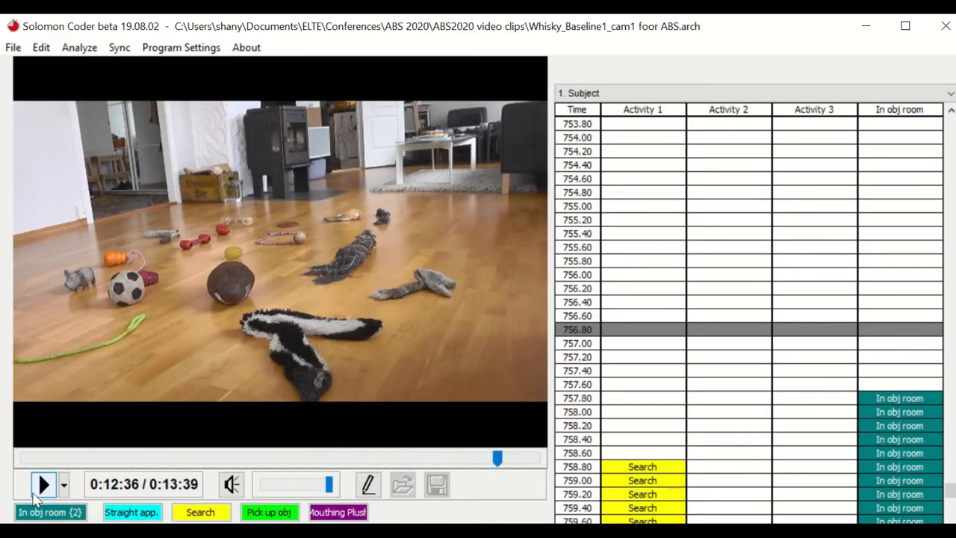
left_click(43, 484)
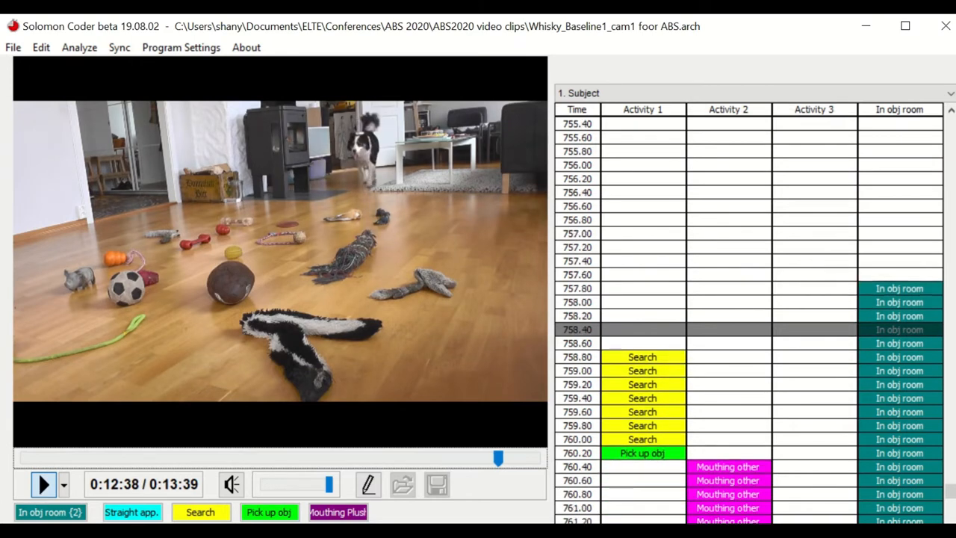